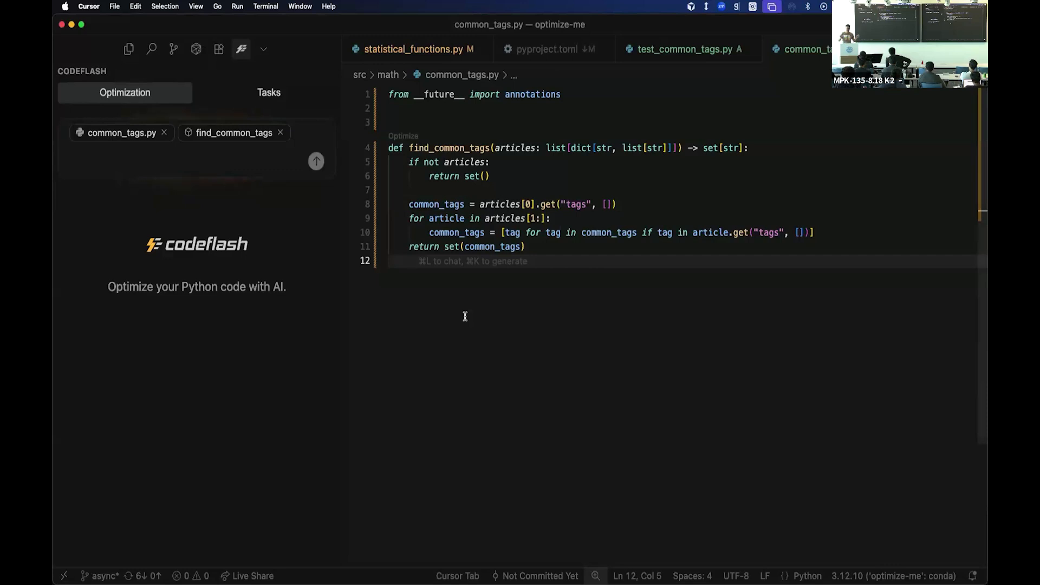
Step: Bring up the GitHub pull request #753 Test cache revival conversation page
left_click(412, 262)
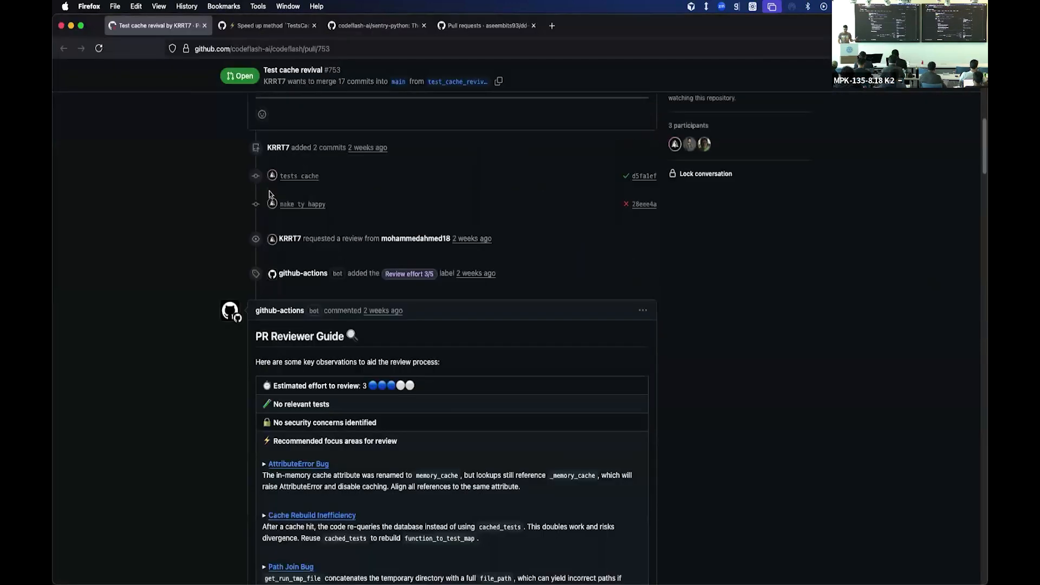
Step: Follow the link from PR #753 to Codeflash's 53% speed-up pull request #810
scroll("down", 3)
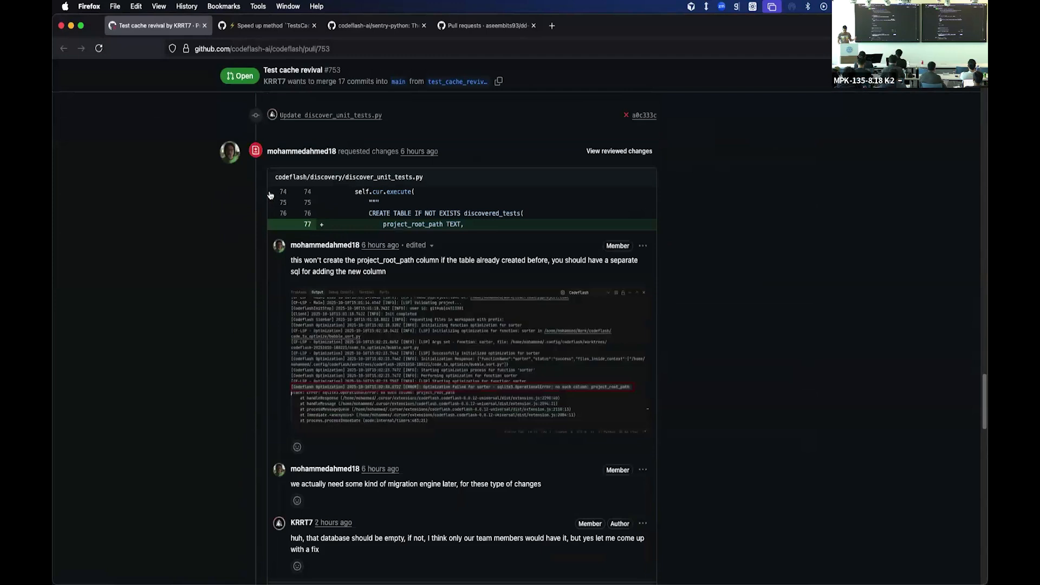
scroll("down", 3)
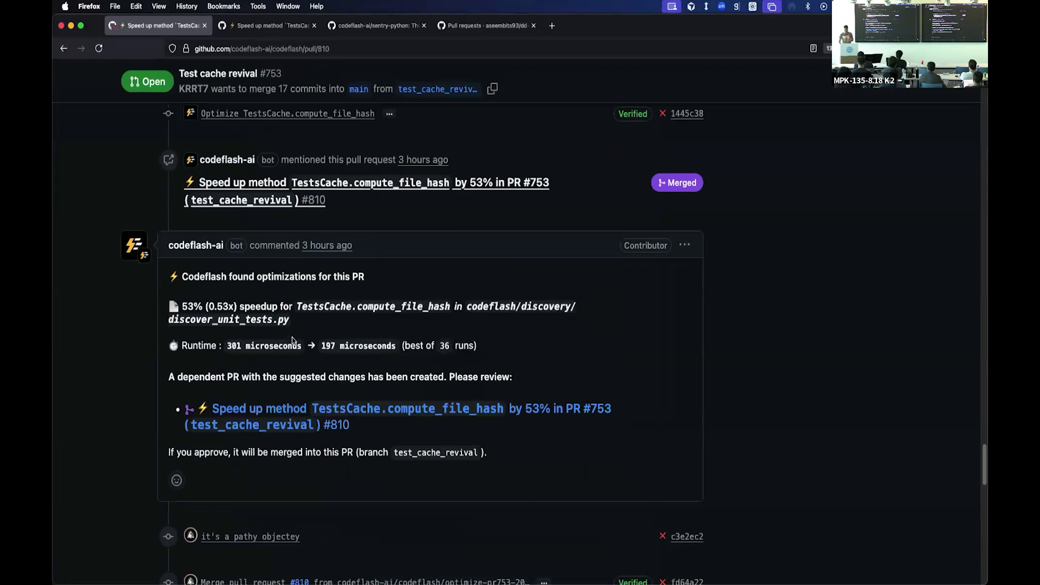
left_click(314, 199)
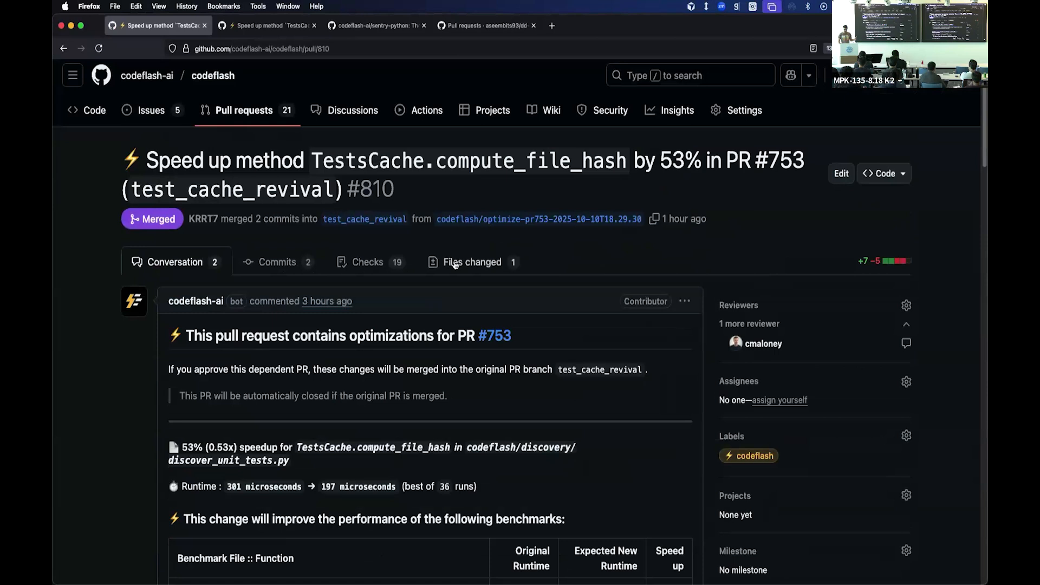
Step: Review the buffered-read diff for TestsCache.compute_file_hash in the changed files
left_click(473, 261)
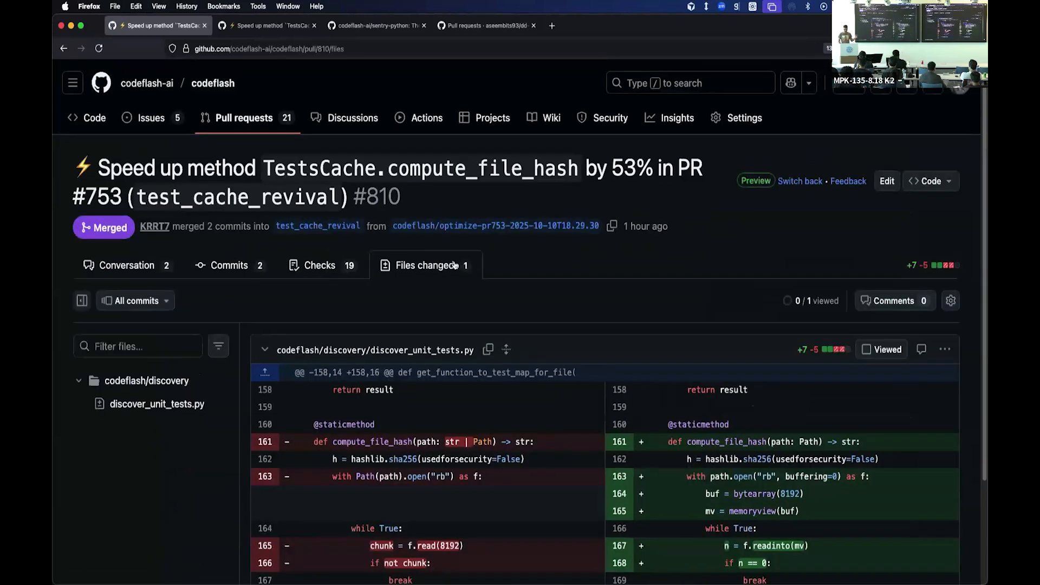
scroll("down", 3)
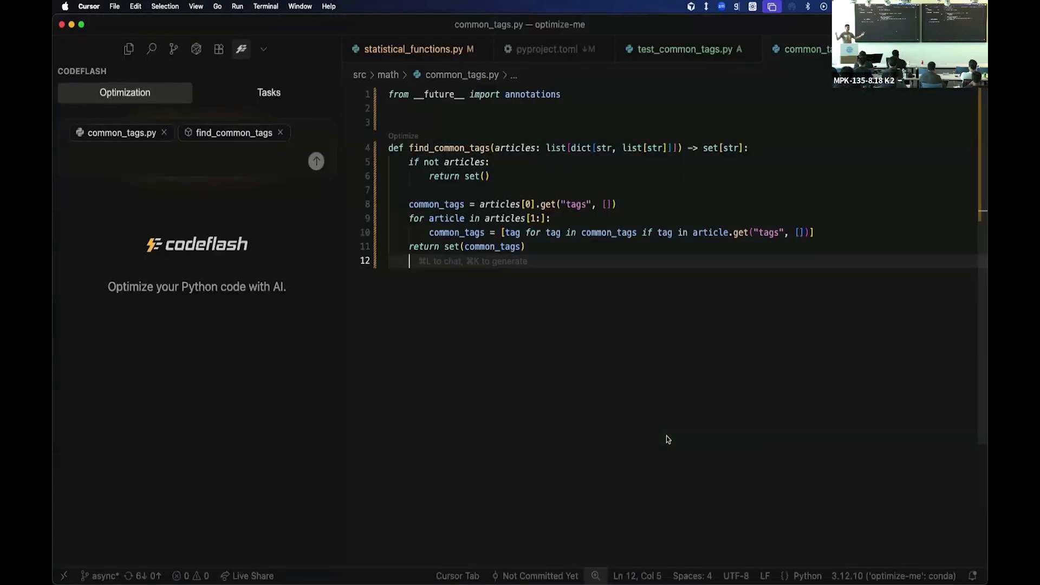
mouse_move(587, 300)
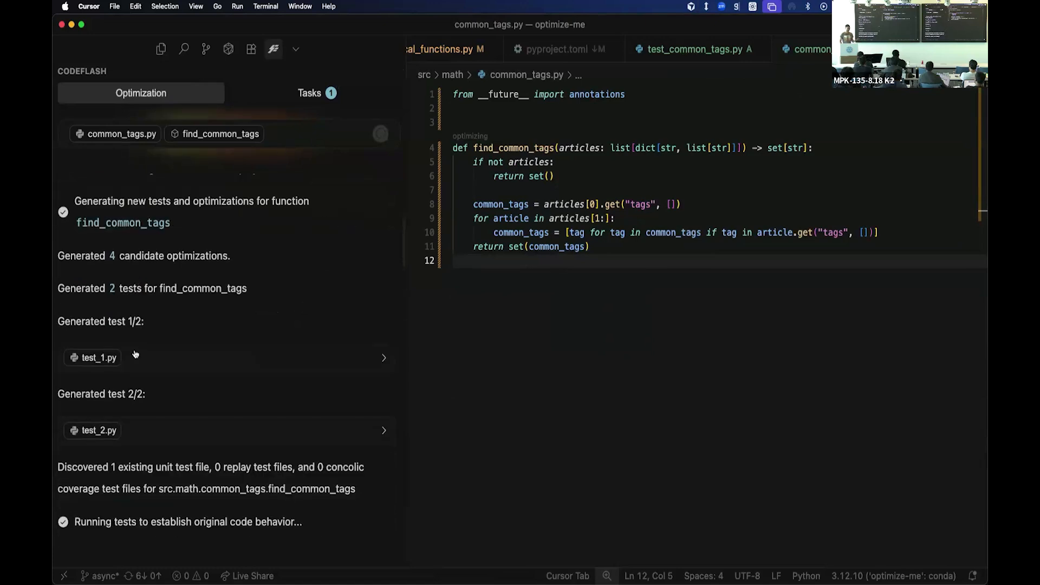
mouse_move(135, 365)
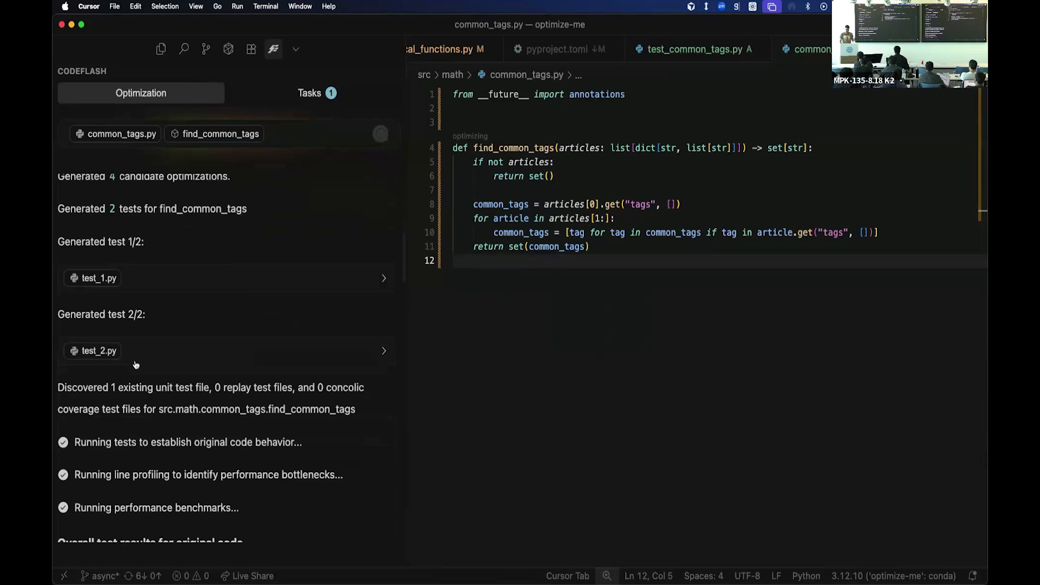
Step: Follow the Codeflash panel as candidates, tests and original-code benchmarks for find_common_tags run
scroll("down", 3)
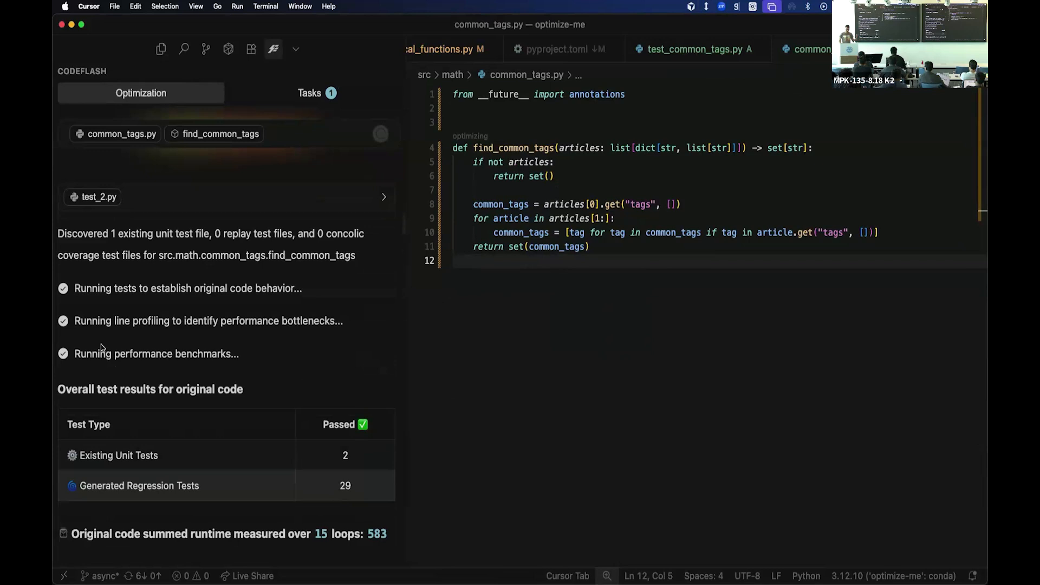
scroll("down", 3)
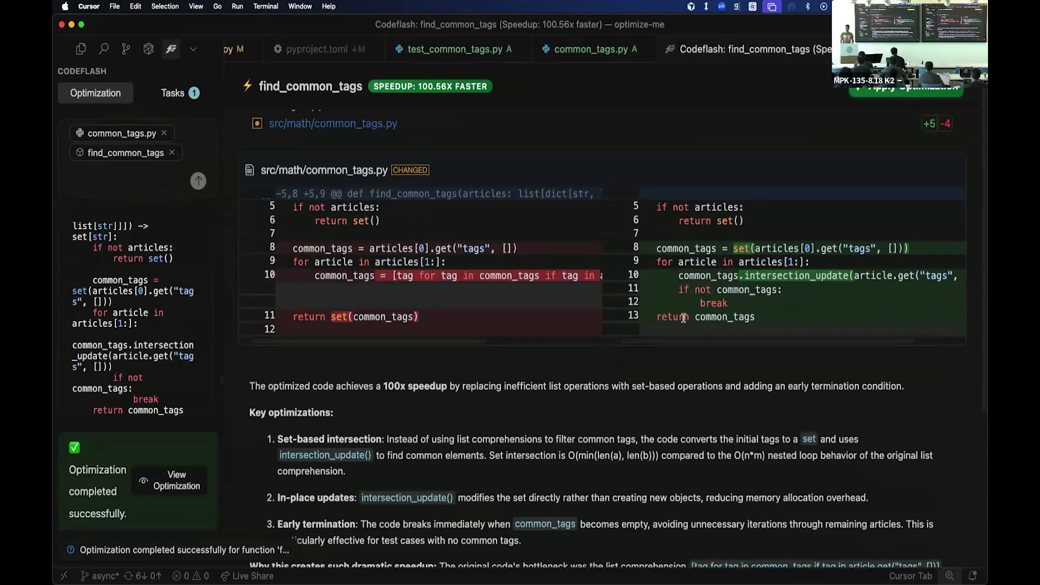
Step: Read through the Codeflash report listing 16 tested candidates and the 100.56x result
scroll("down", 3)
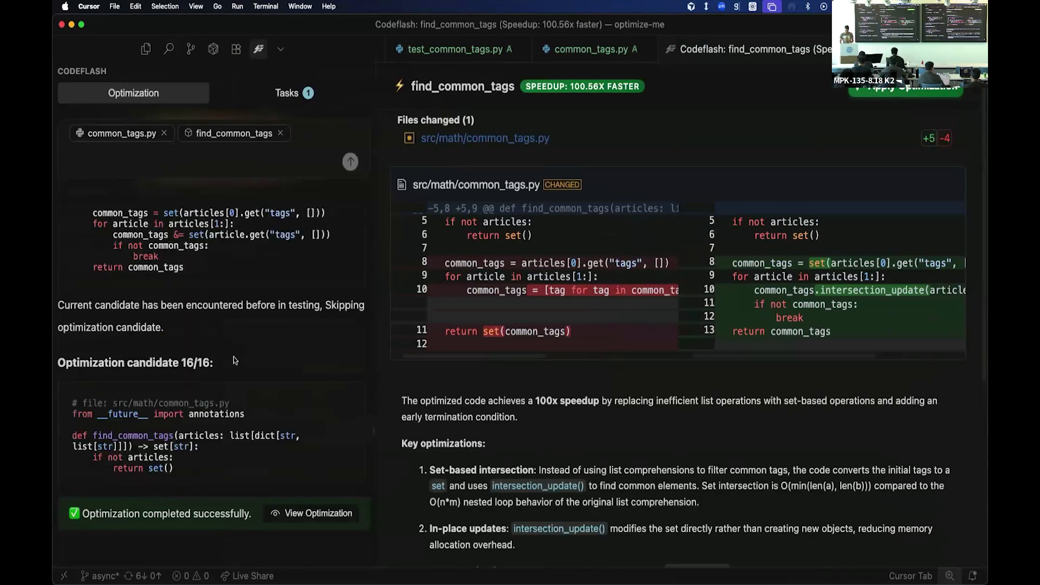
mouse_move(192, 356)
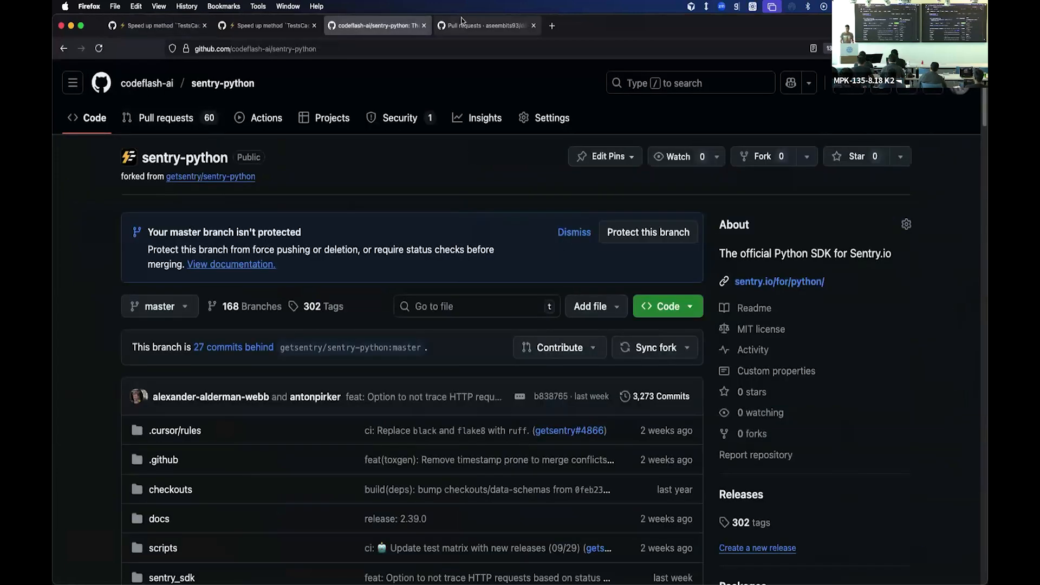
mouse_move(485, 25)
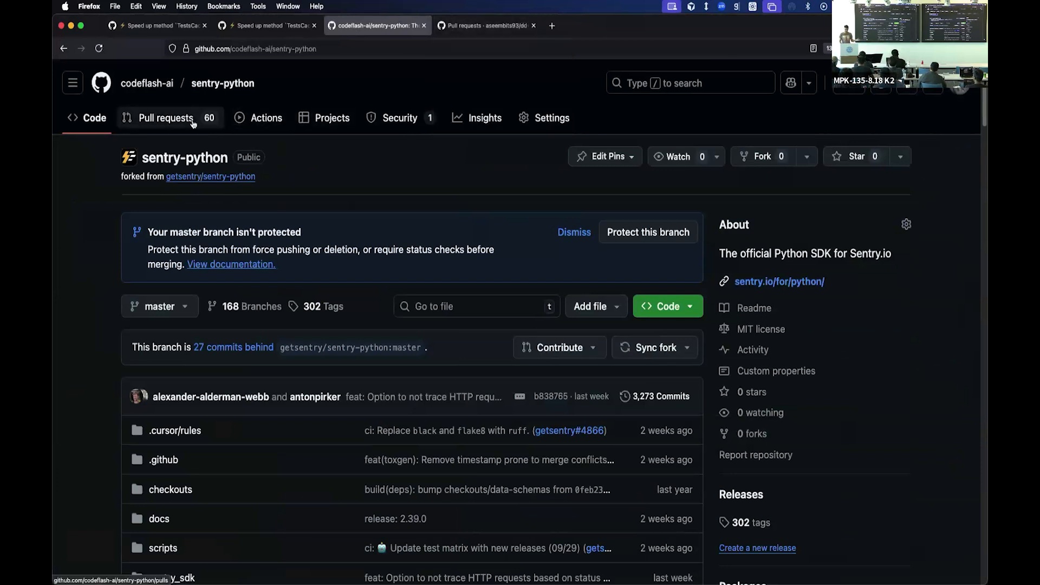
Step: Show the open Codeflash speed-up pull requests for sentry-python, then for dd-trace-py
left_click(165, 117)
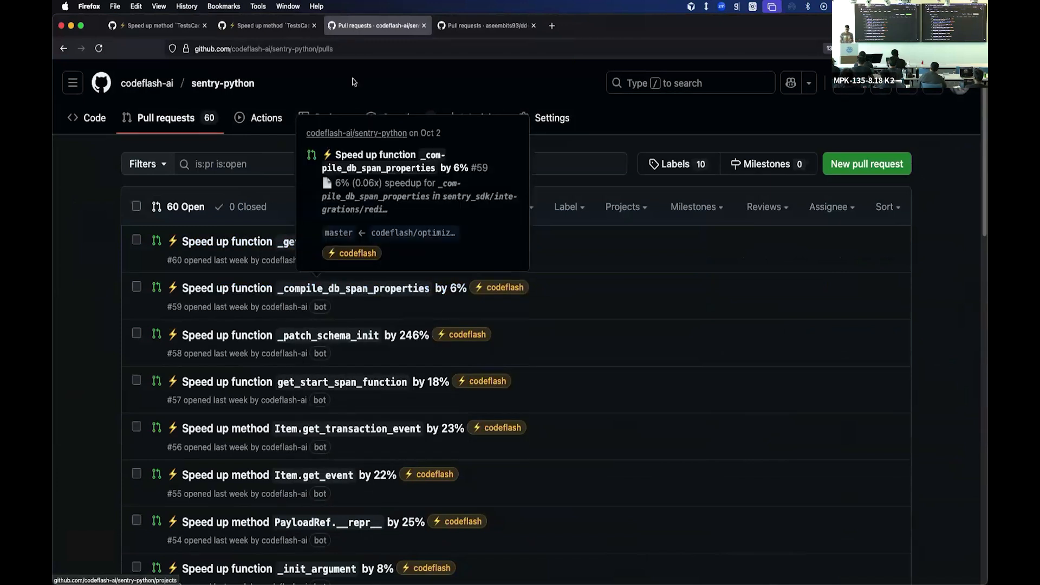
left_click(486, 25)
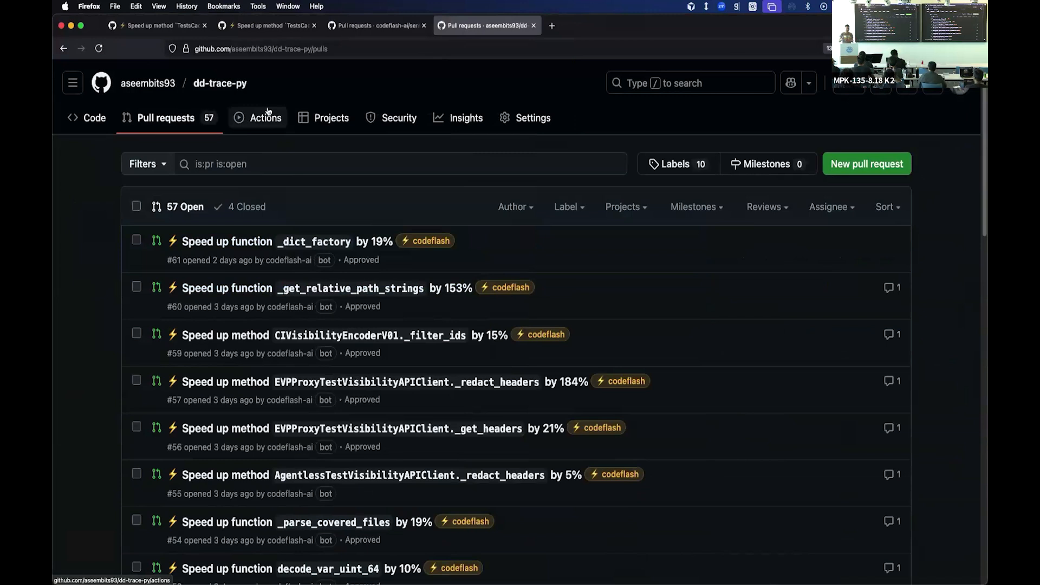